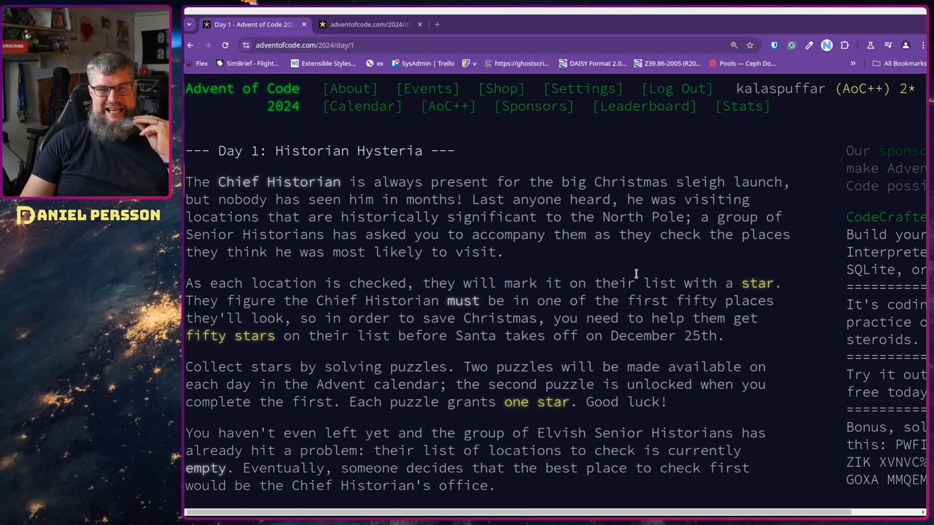
{"action": "mouse_move", "coordinate": [636, 274]}
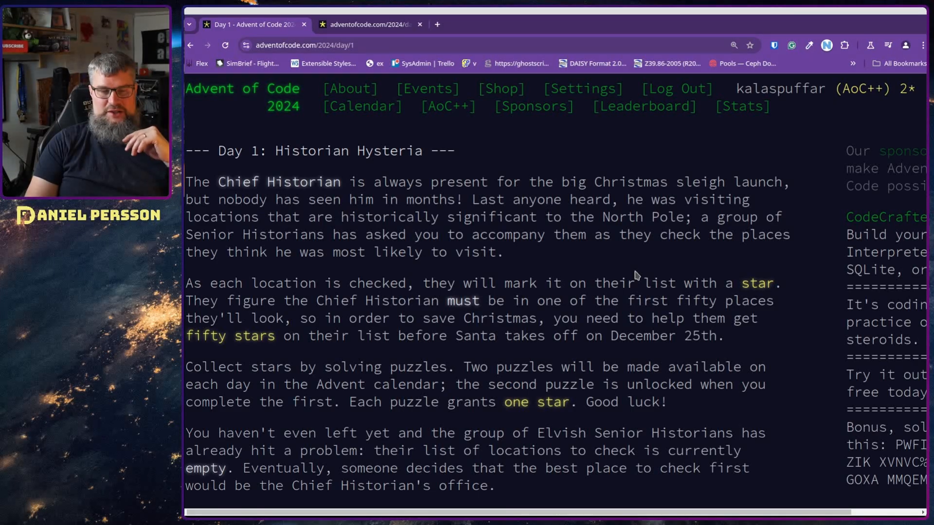
Step: Scroll through Day1a's distance code and output 24643097, then switch to the Util helper
{"action": "scroll", "scroll_direction": "down", "scroll_amount": 3}
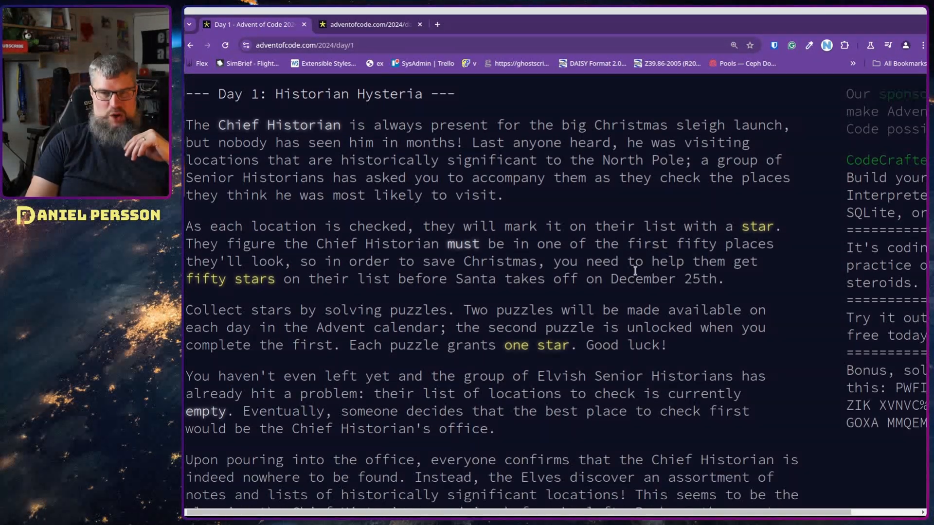
{"action": "scroll", "scroll_direction": "down", "scroll_amount": 3}
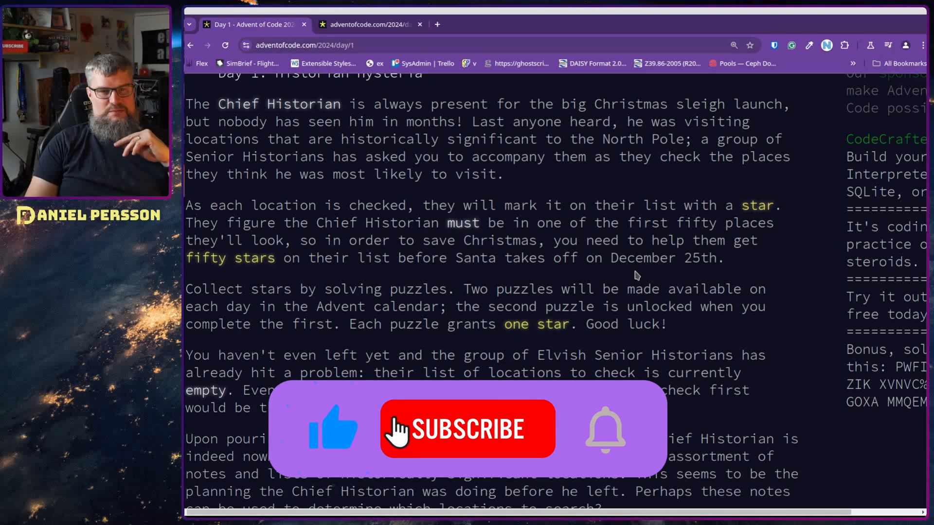
{"action": "scroll", "scroll_direction": "down", "scroll_amount": 3}
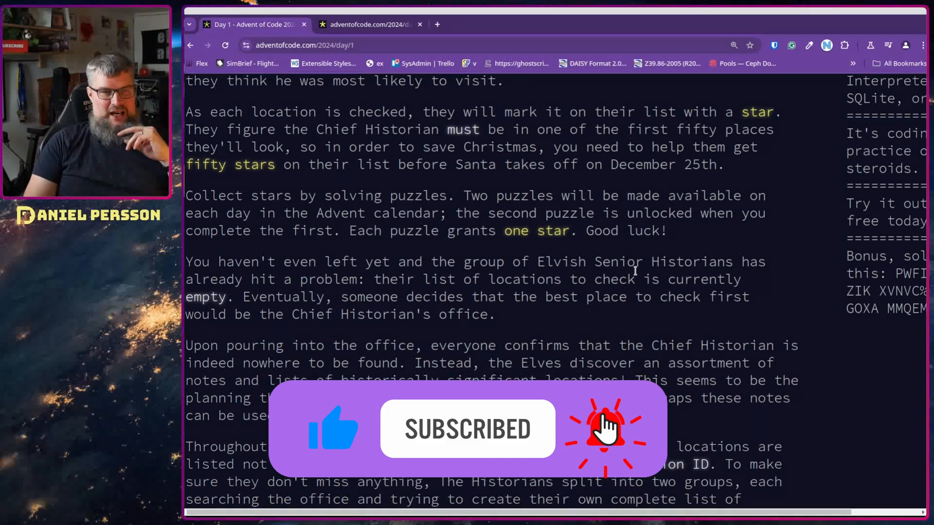
{"action": "scroll", "scroll_direction": "down", "scroll_amount": 3}
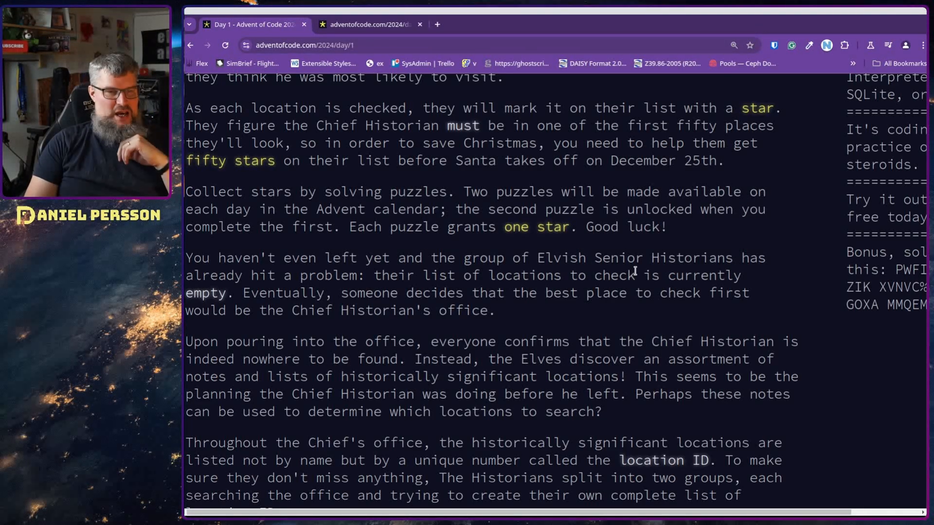
{"action": "scroll", "scroll_direction": "down", "scroll_amount": 3}
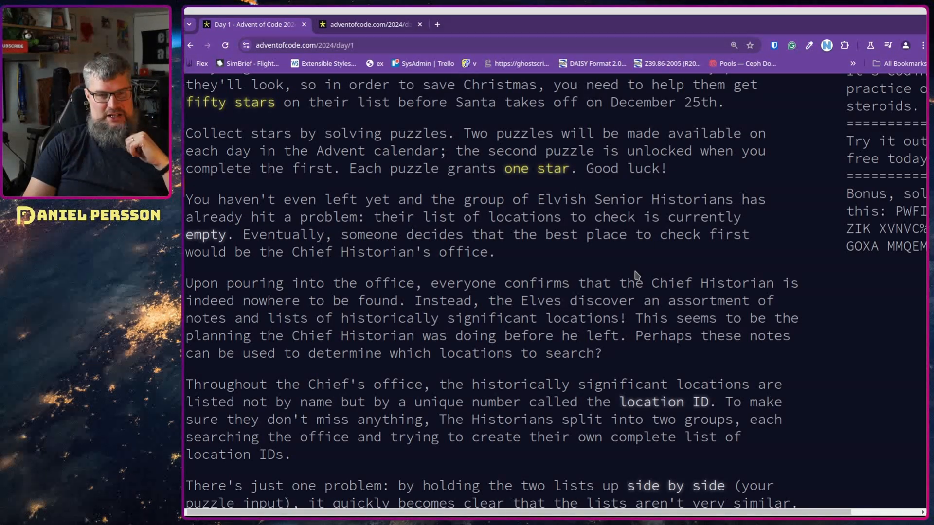
{"action": "scroll", "scroll_direction": "down", "scroll_amount": 3}
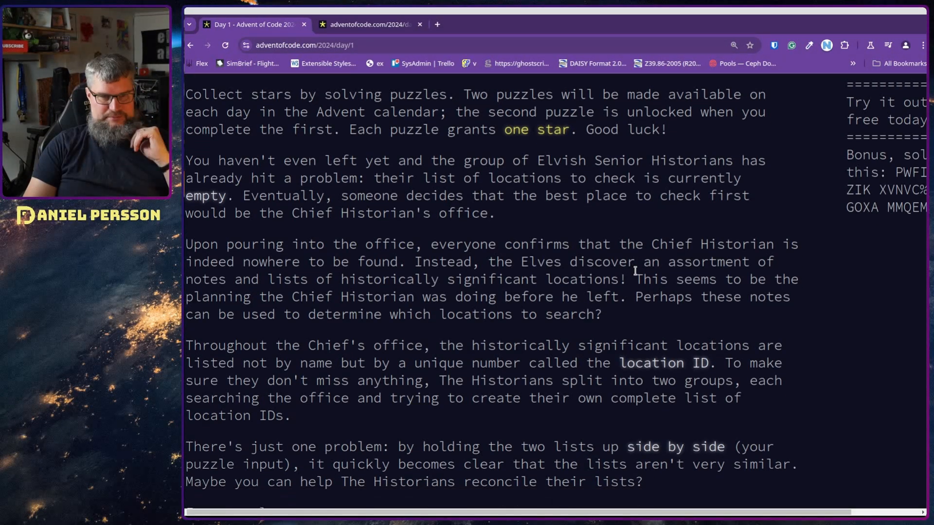
{"action": "scroll", "scroll_direction": "down", "scroll_amount": 3}
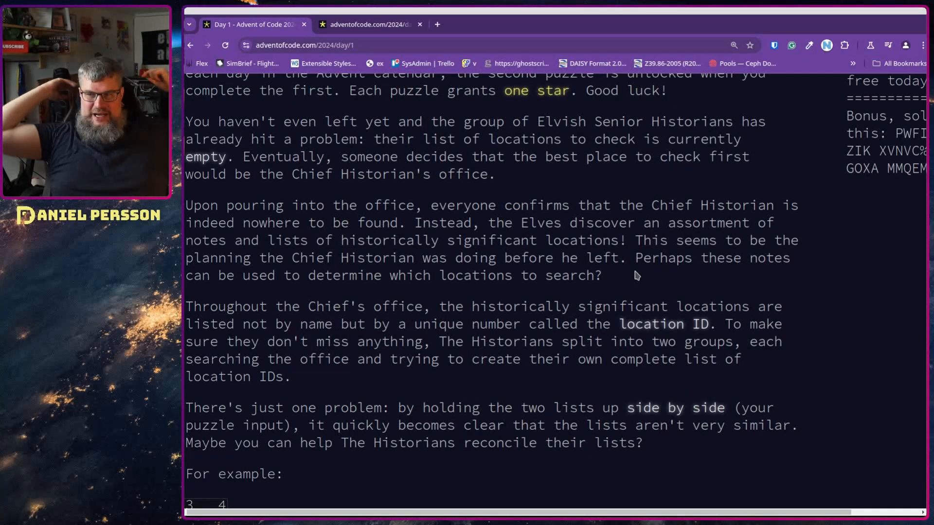
{"action": "scroll", "scroll_direction": "down", "scroll_amount": 3}
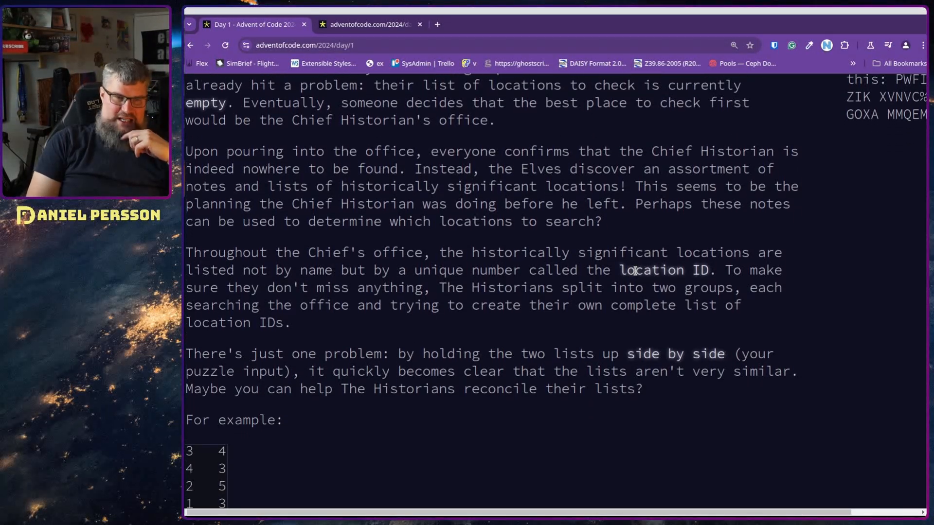
{"action": "scroll", "scroll_direction": "down", "scroll_amount": 3}
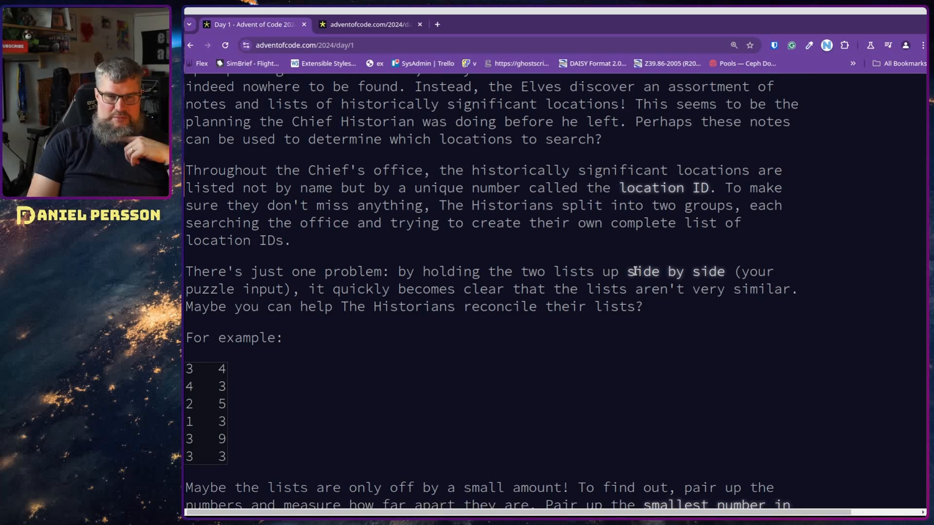
{"action": "scroll", "scroll_direction": "down", "scroll_amount": 3}
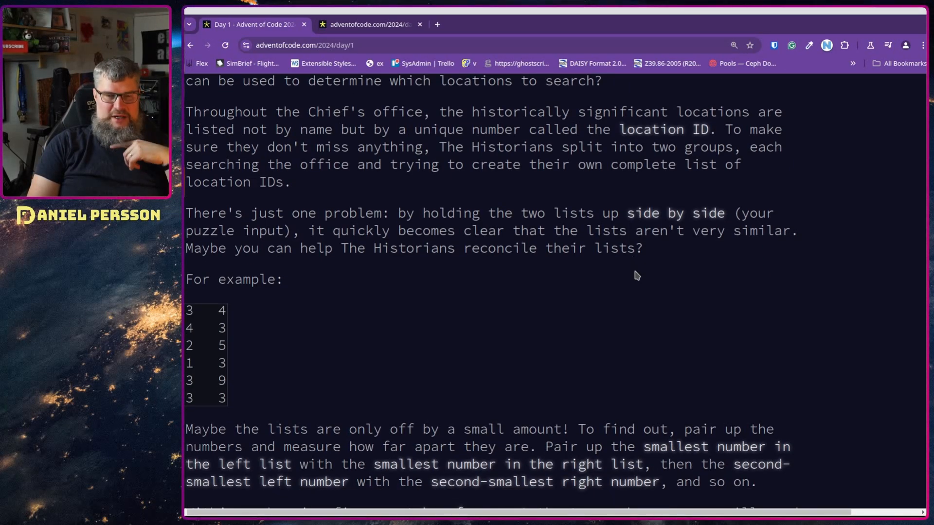
{"action": "scroll", "scroll_direction": "down", "scroll_amount": 3}
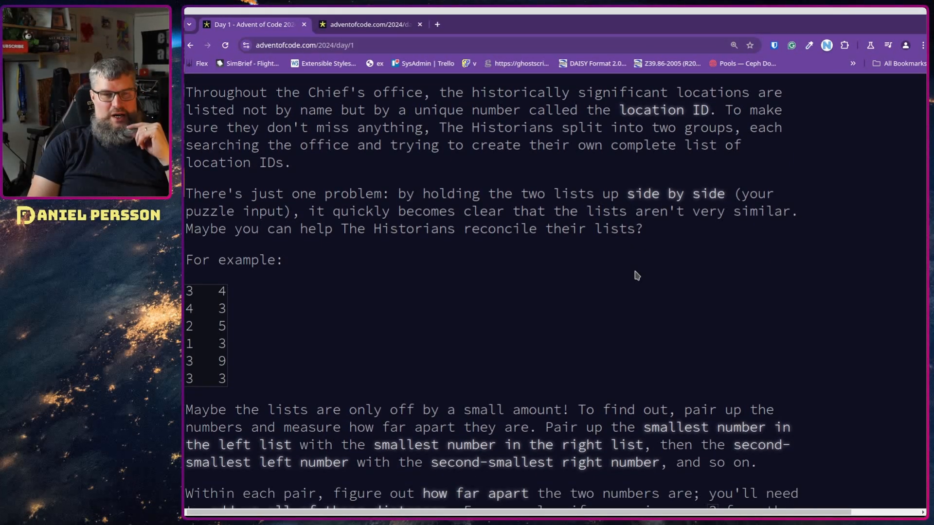
{"action": "scroll", "scroll_direction": "down", "scroll_amount": 3}
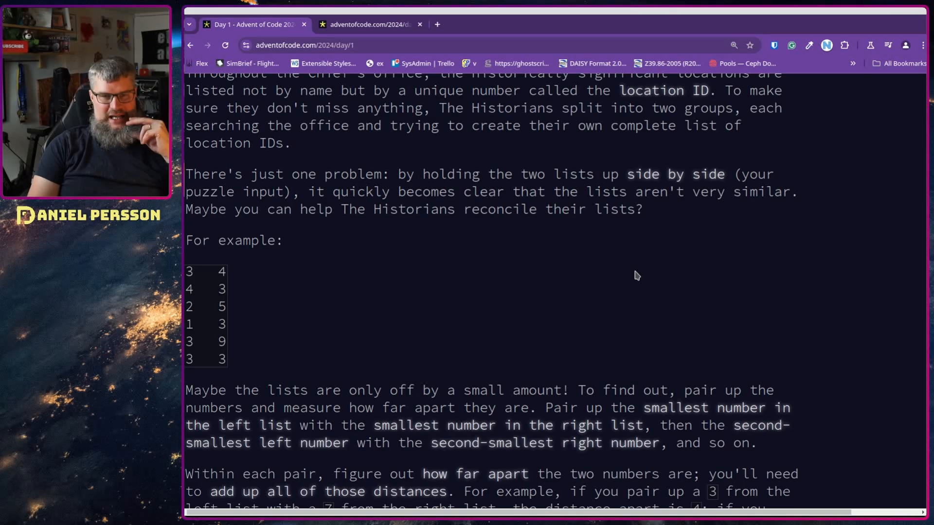
{"action": "scroll", "scroll_direction": "down", "scroll_amount": 3}
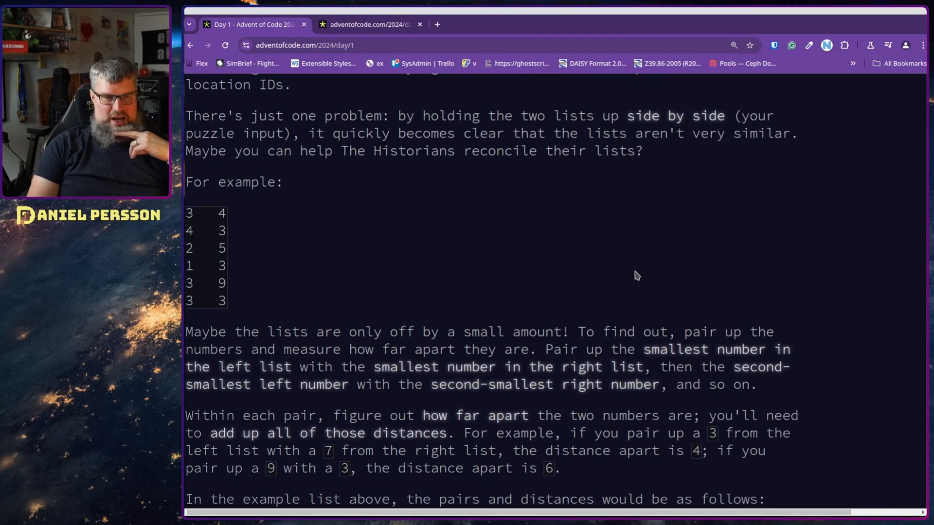
{"action": "scroll", "scroll_direction": "down", "scroll_amount": 3}
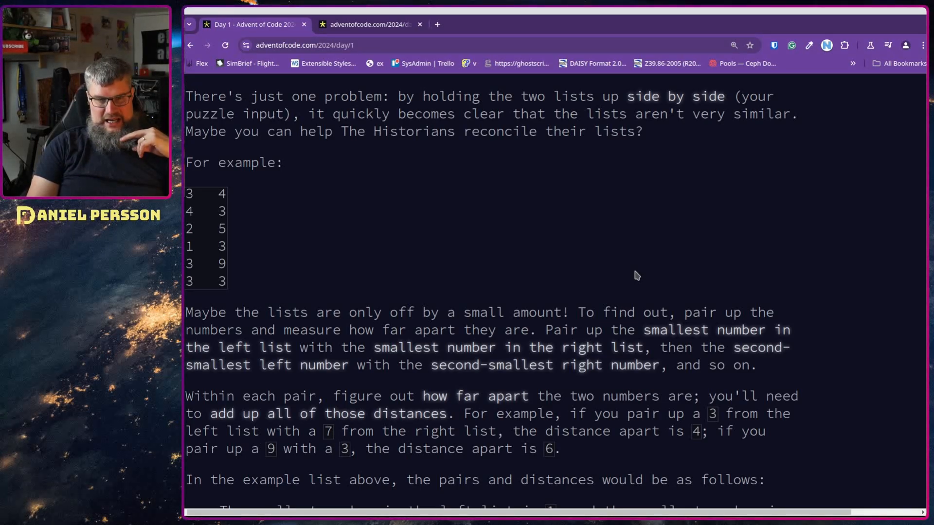
{"action": "scroll", "scroll_direction": "down", "scroll_amount": 3}
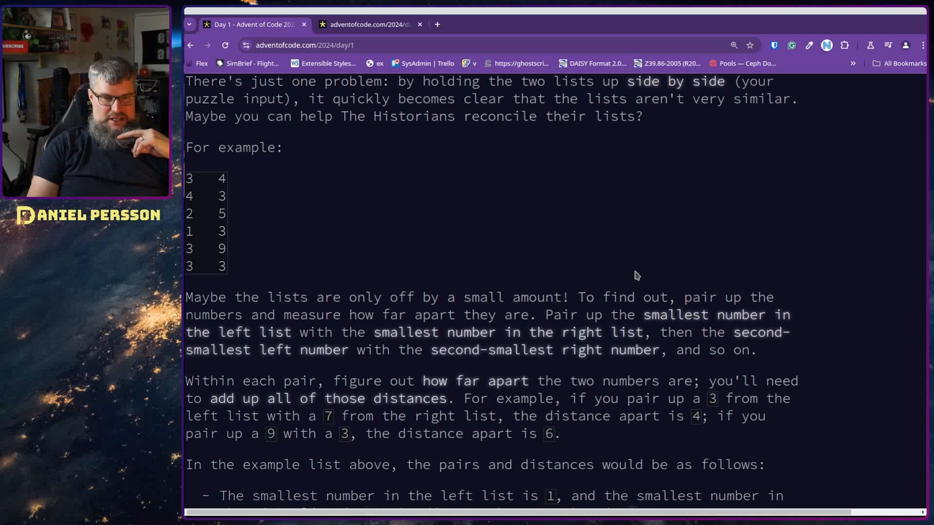
{"action": "scroll", "scroll_direction": "down", "scroll_amount": 3}
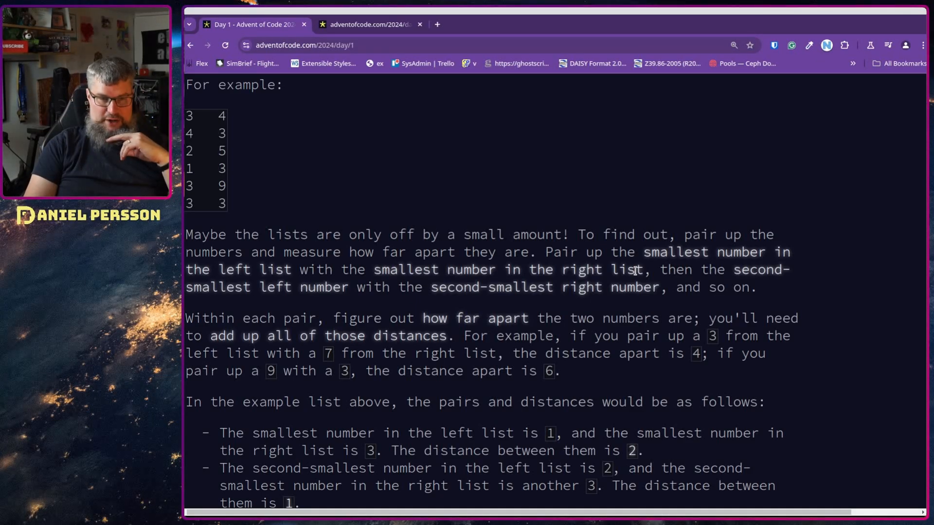
{"action": "scroll", "scroll_direction": "down", "scroll_amount": 3}
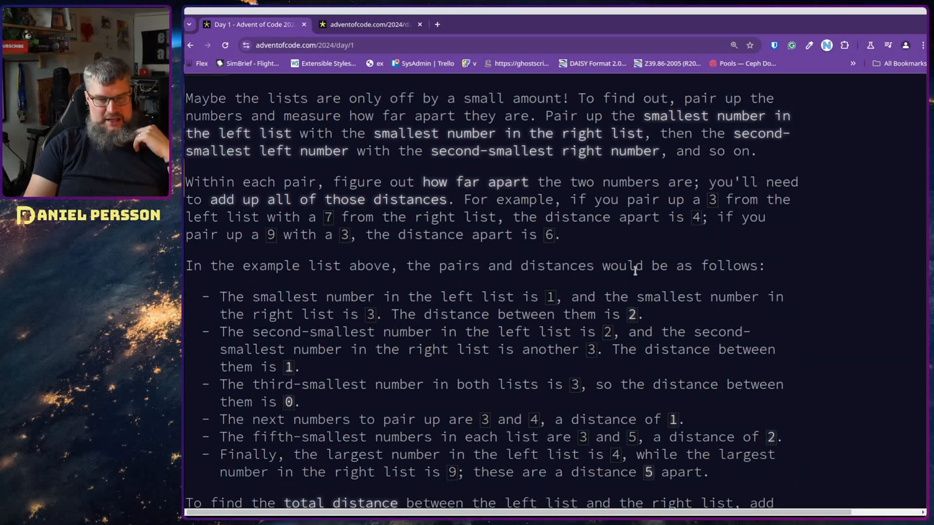
{"action": "scroll", "scroll_direction": "down", "scroll_amount": 3}
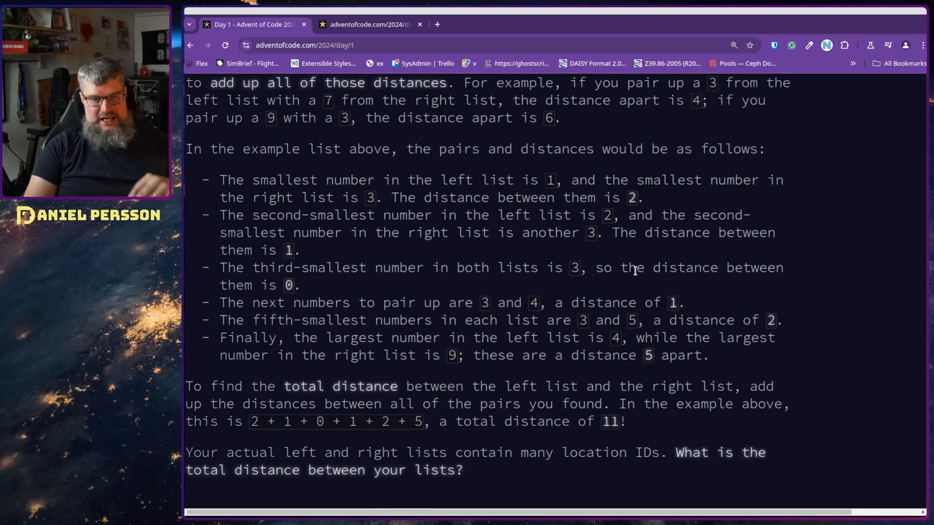
{"action": "mouse_move", "coordinate": [709, 387]}
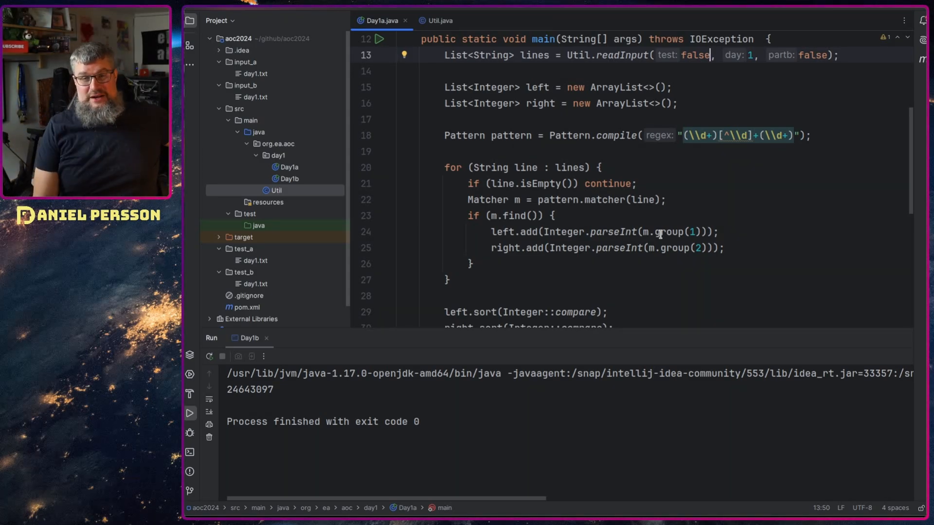
{"action": "mouse_move", "coordinate": [619, 102]}
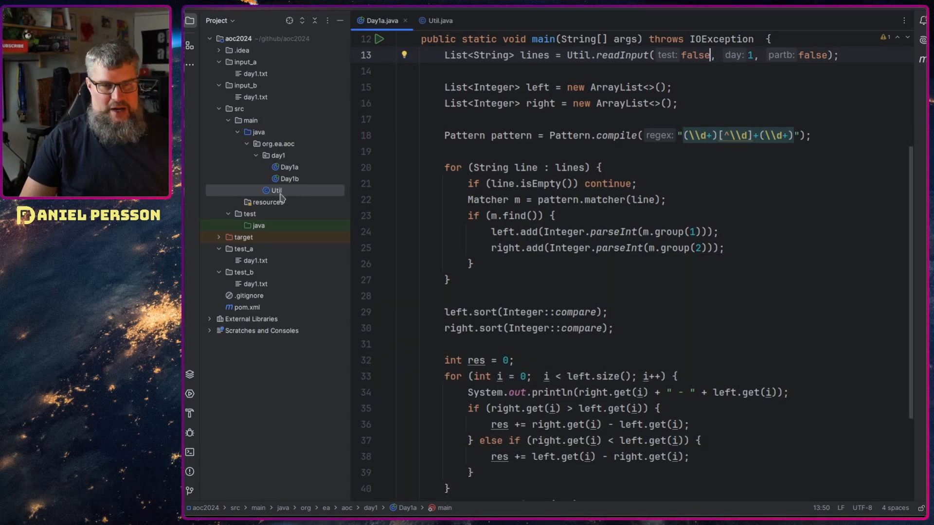
{"action": "left_click", "coordinate": [440, 21]}
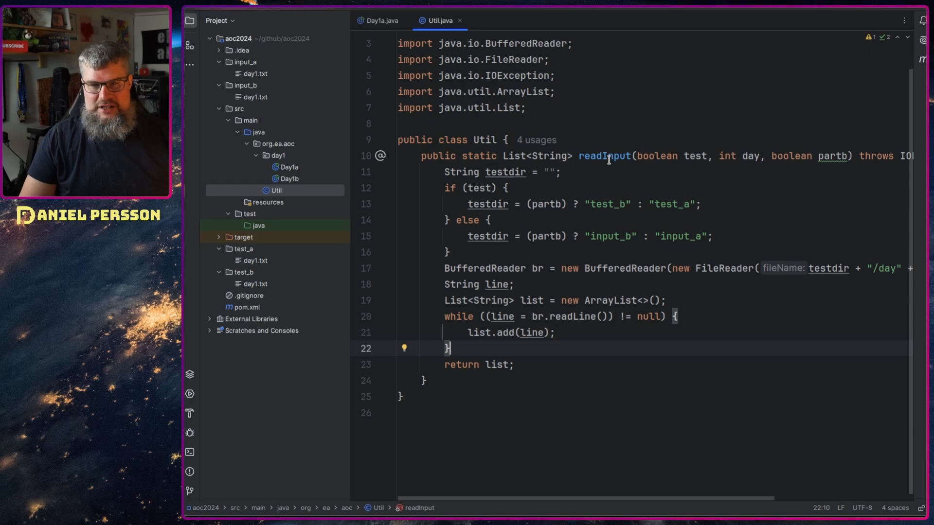
Step: Review readInput's partb parameter and the input_a folder path in Util
{"action": "double_click", "coordinate": [693, 156]}
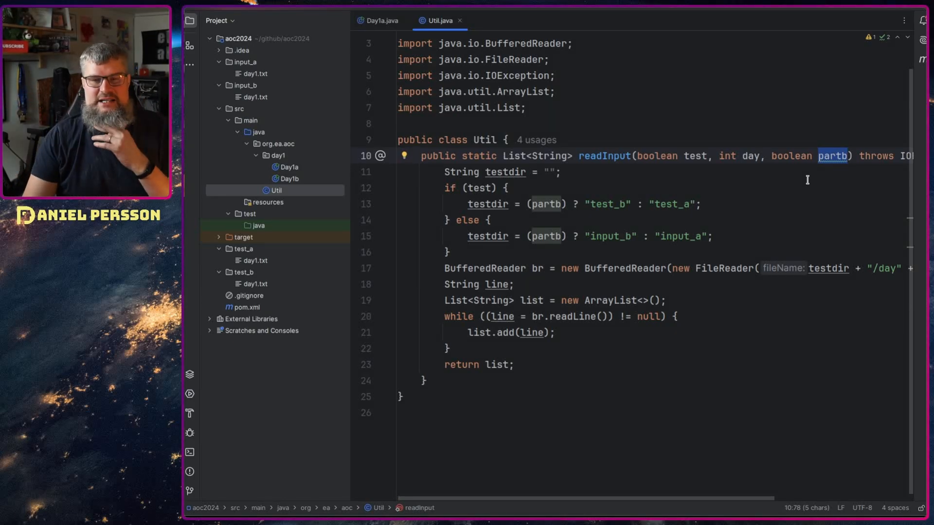
{"action": "mouse_move", "coordinate": [633, 211]}
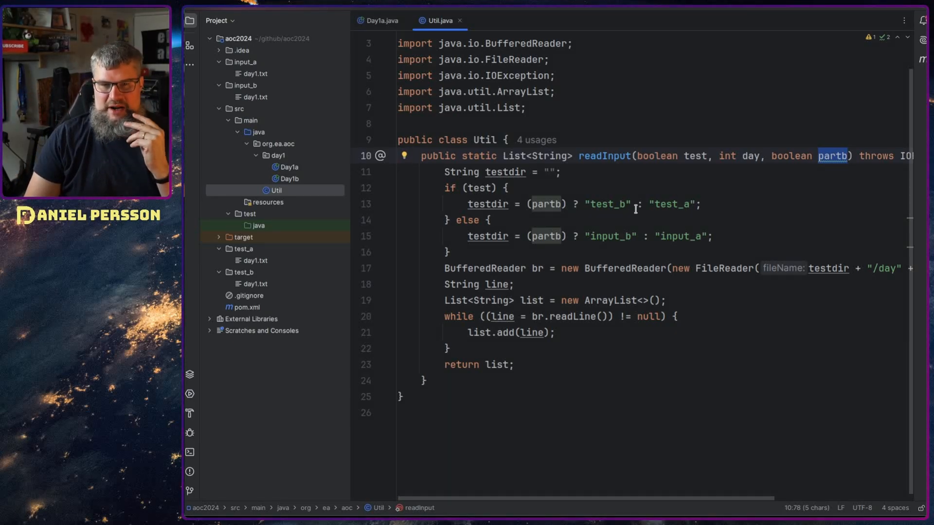
{"action": "double_click", "coordinate": [606, 236]}
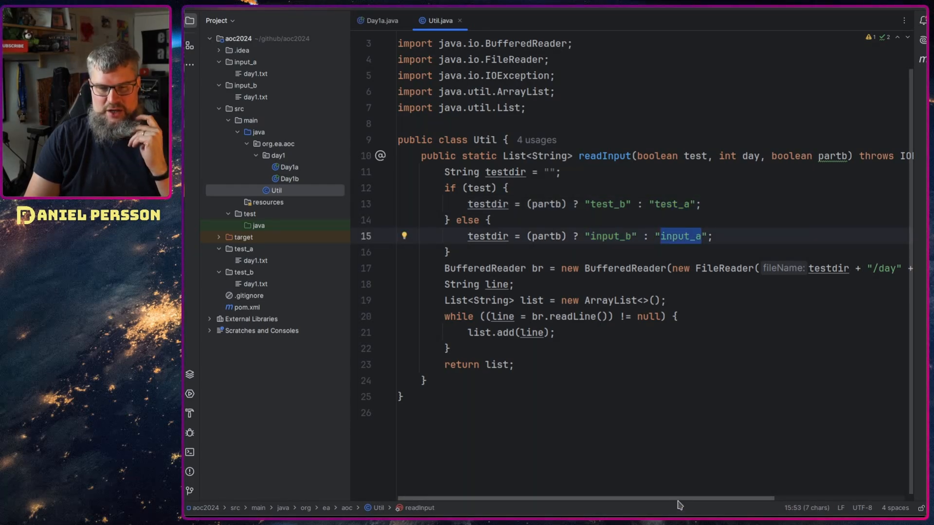
{"action": "scroll", "scroll_direction": "right", "scroll_amount": 3}
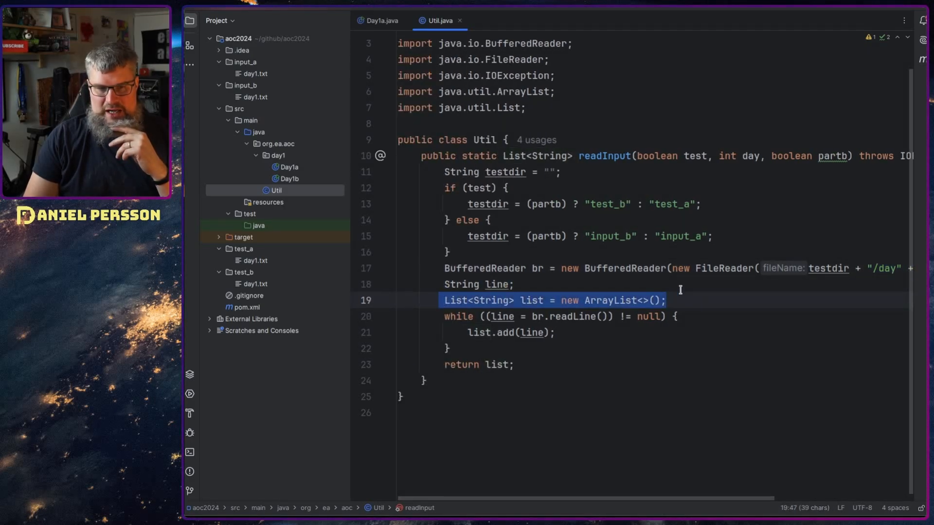
{"action": "mouse_move", "coordinate": [622, 300]}
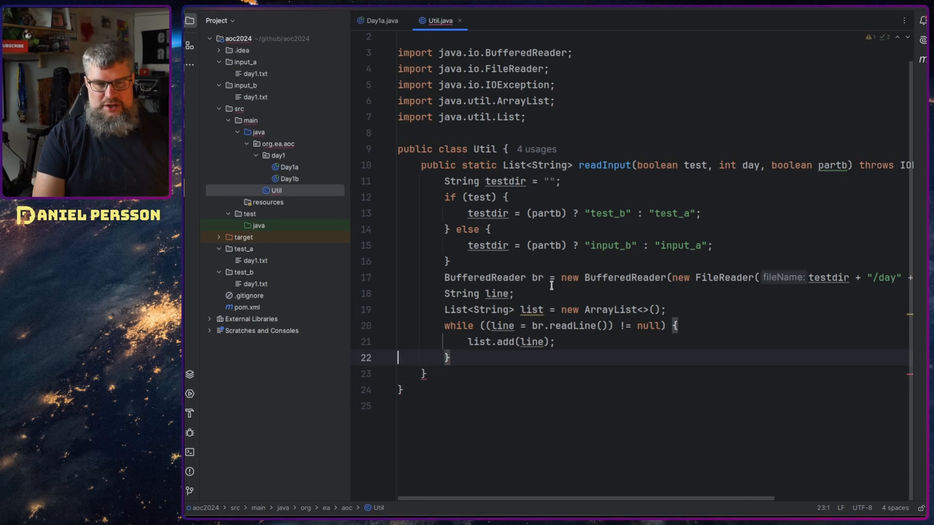
{"action": "scroll", "scroll_direction": "up", "scroll_amount": 3}
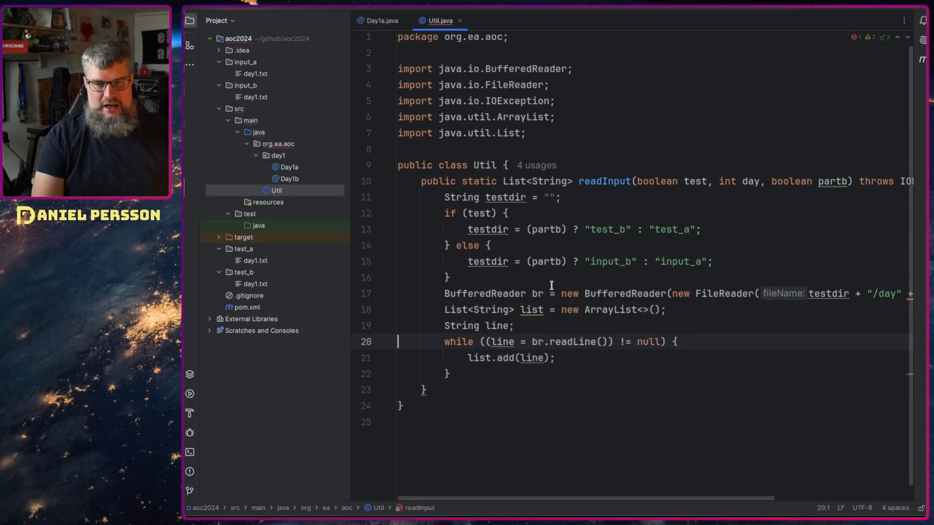
Step: Write 'return list;' after the loop and redeclare 'String line;' below the list, then go to Day1a
{"action": "left_click", "coordinate": [494, 341]}
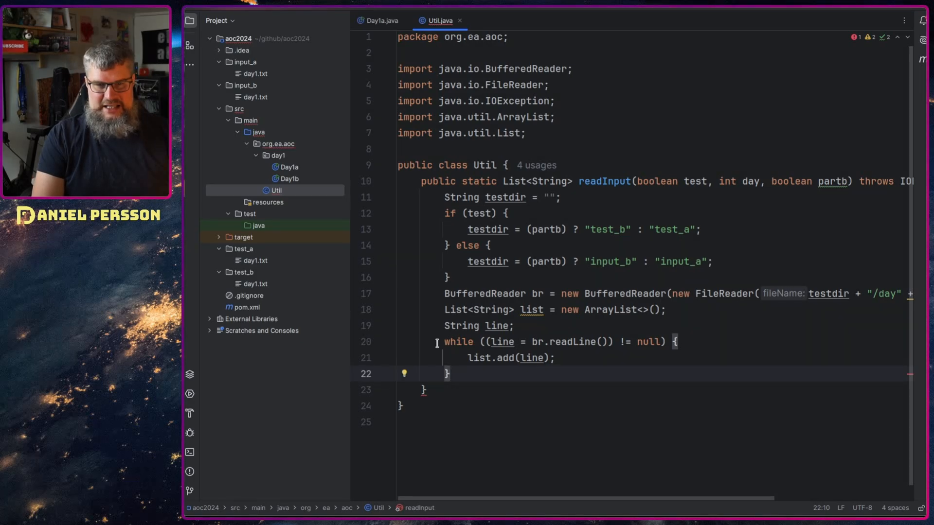
{"action": "type", "text": "return list;"}
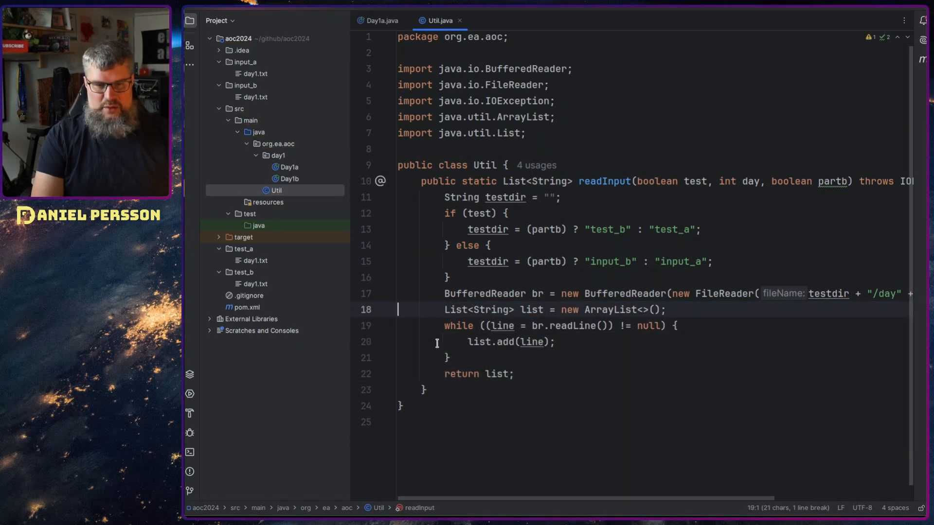
{"action": "type", "text": "String line;"}
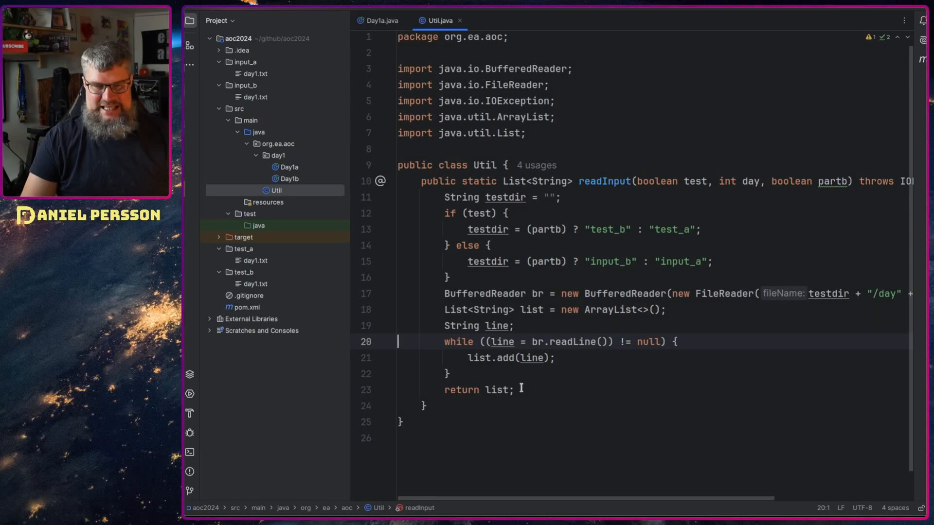
{"action": "mouse_move", "coordinate": [619, 304]}
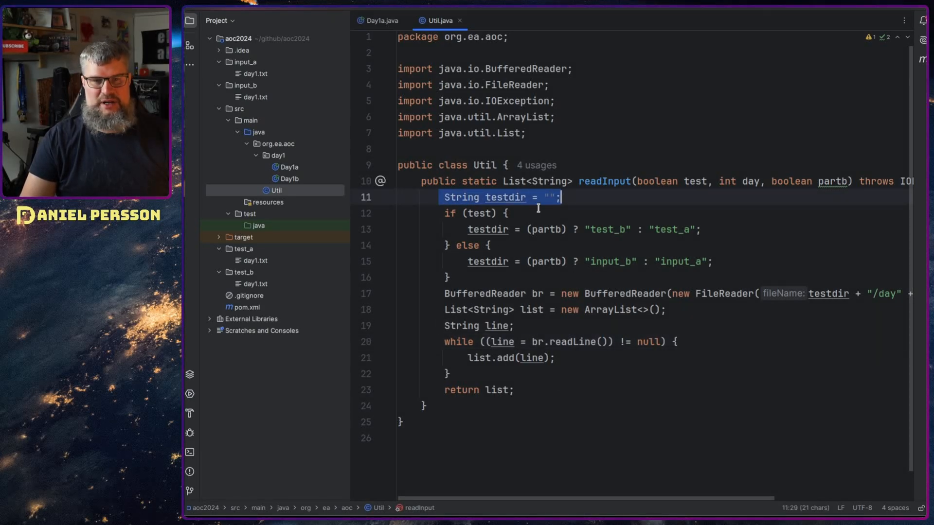
{"action": "left_click", "coordinate": [381, 20]}
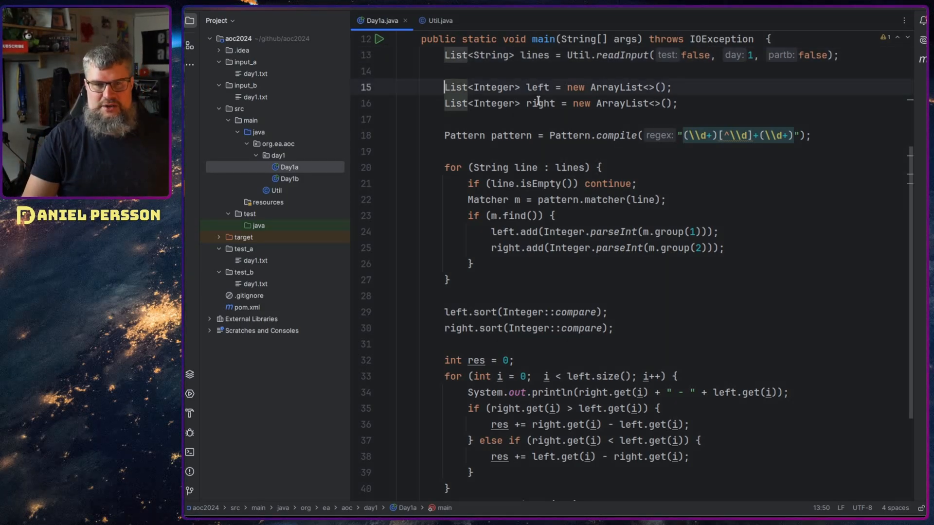
Step: Place the caret in Day1a's list setup code after the readInput call
{"action": "left_click", "coordinate": [685, 152]}
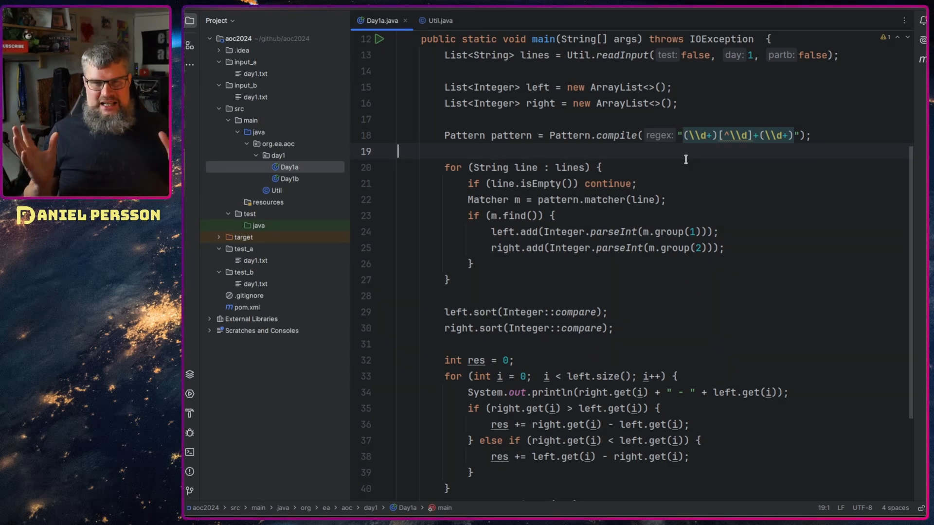
{"action": "mouse_move", "coordinate": [673, 181]}
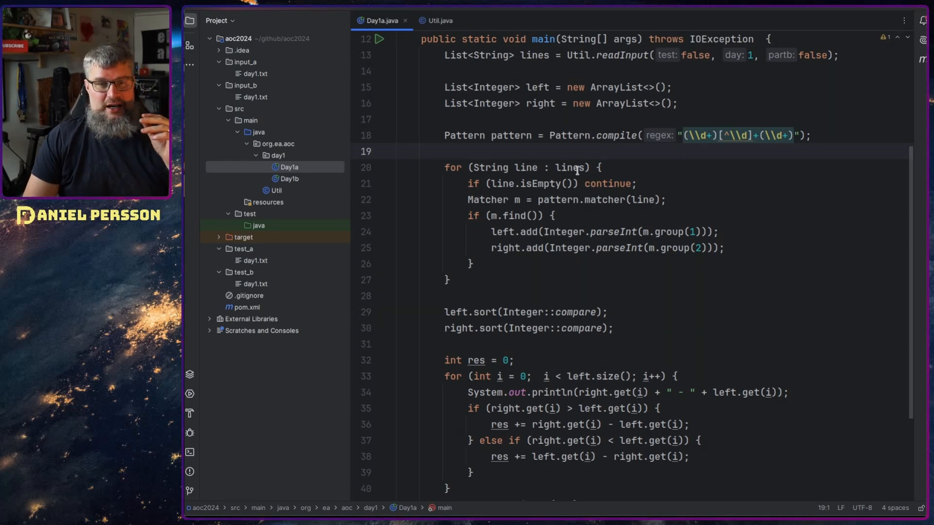
{"action": "double_click", "coordinate": [511, 136]}
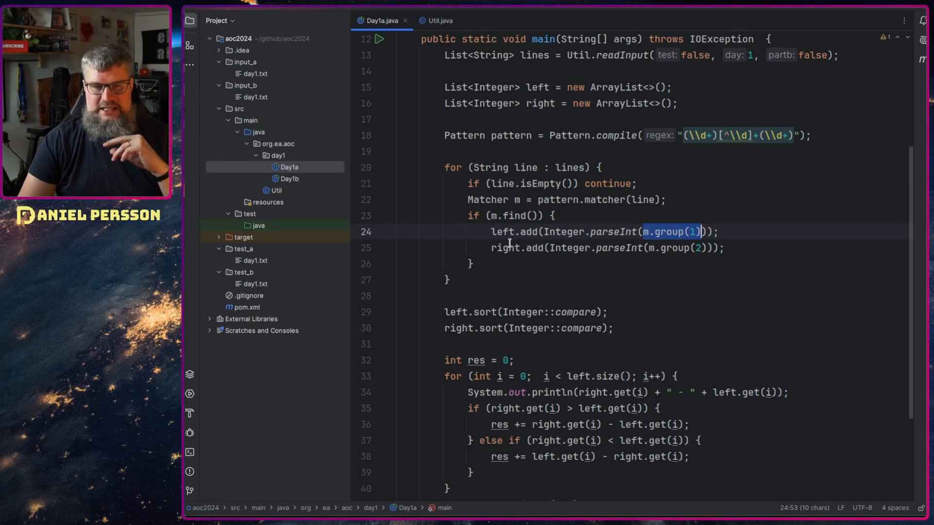
{"action": "left_click", "coordinate": [673, 247]}
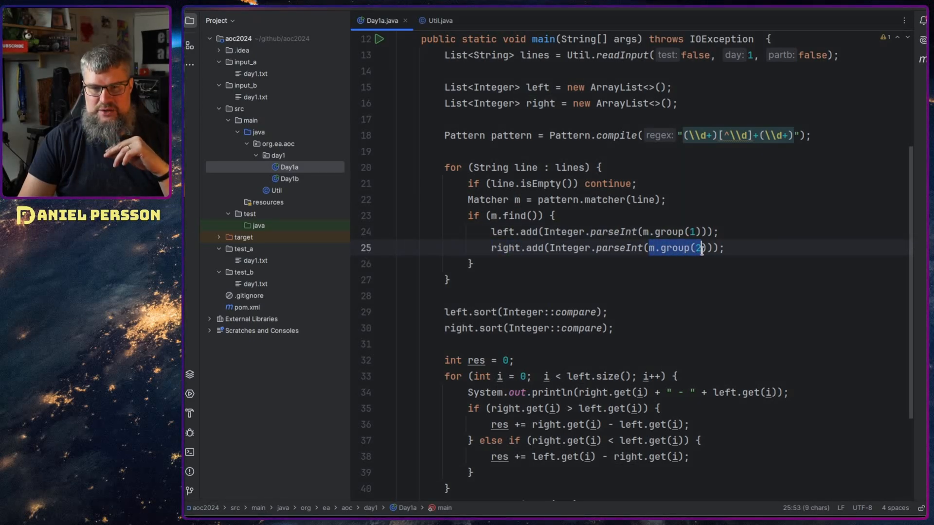
{"action": "scroll", "scroll_direction": "down", "scroll_amount": 3}
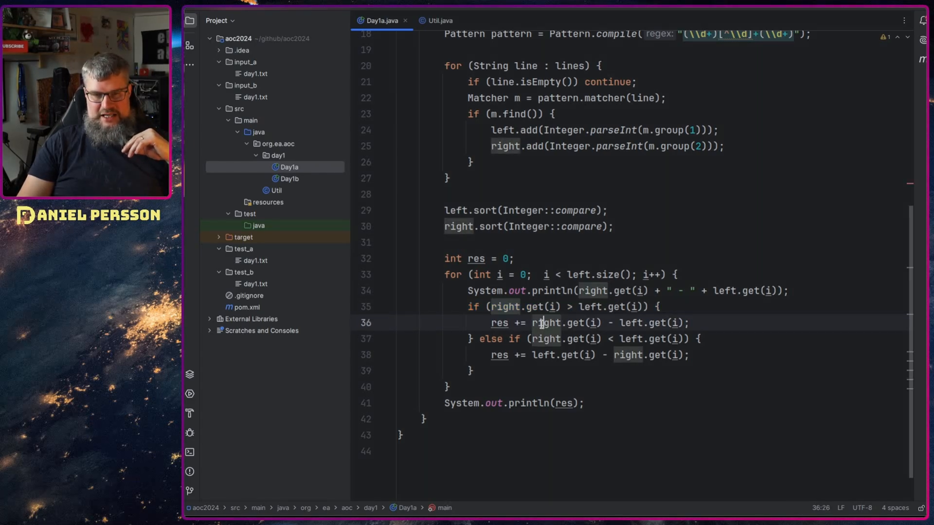
Step: Highlight the right list's uses and the difference total in Day1a's result loop
{"action": "double_click", "coordinate": [545, 322]}
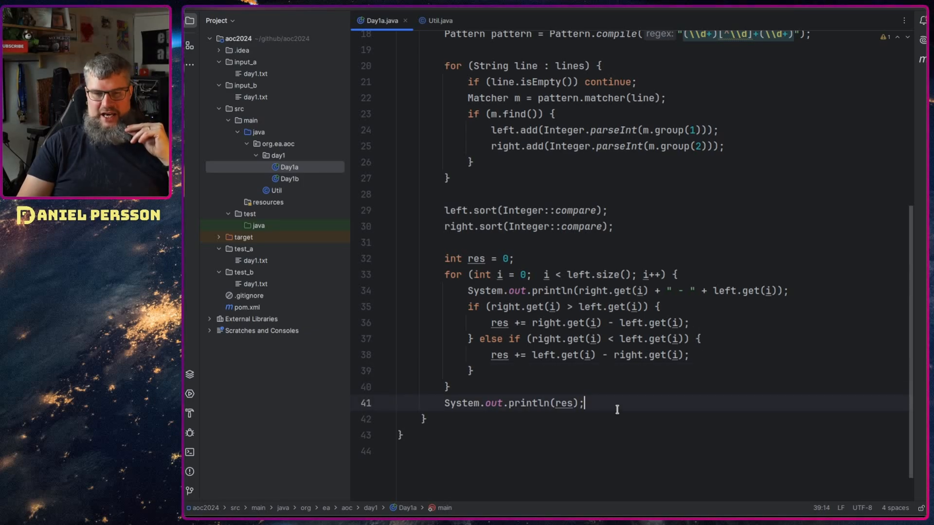
{"action": "double_click", "coordinate": [513, 403]}
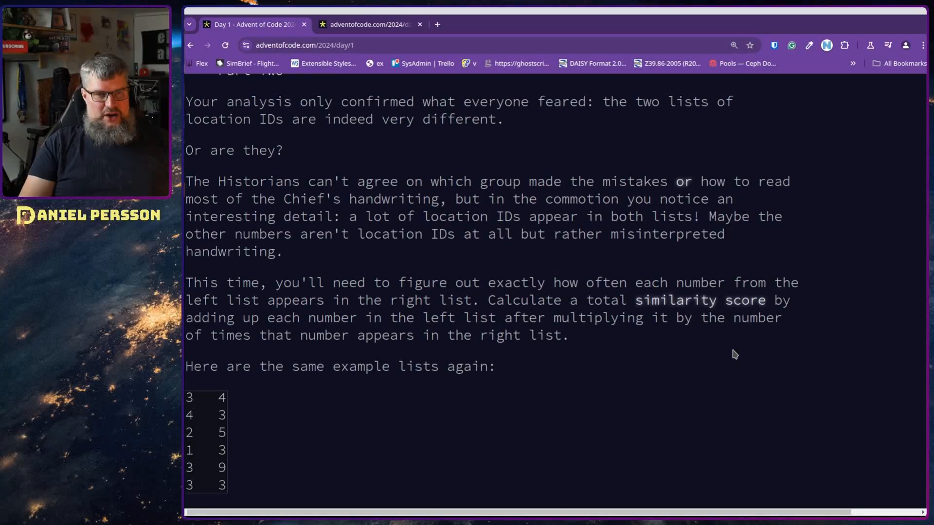
{"action": "scroll", "scroll_direction": "up", "scroll_amount": 3}
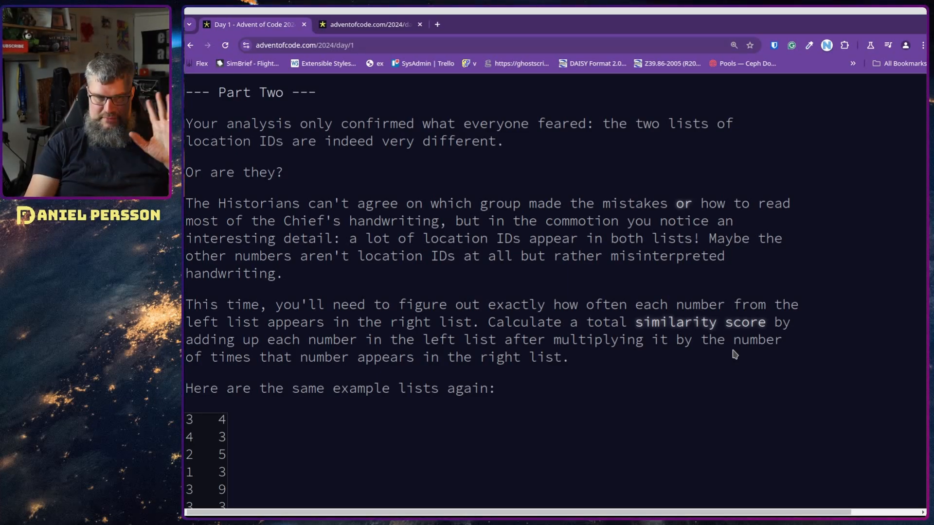
{"action": "scroll", "scroll_direction": "down", "scroll_amount": 3}
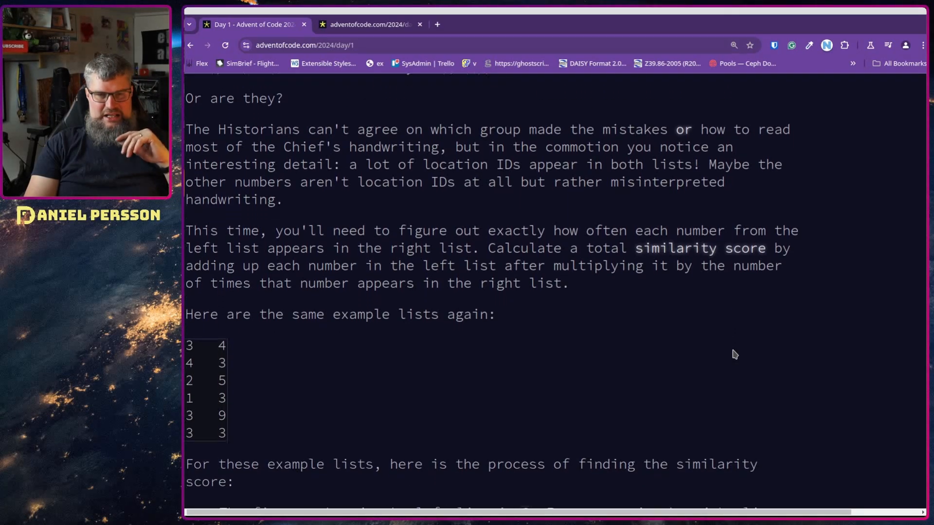
{"action": "scroll", "scroll_direction": "down", "scroll_amount": 3}
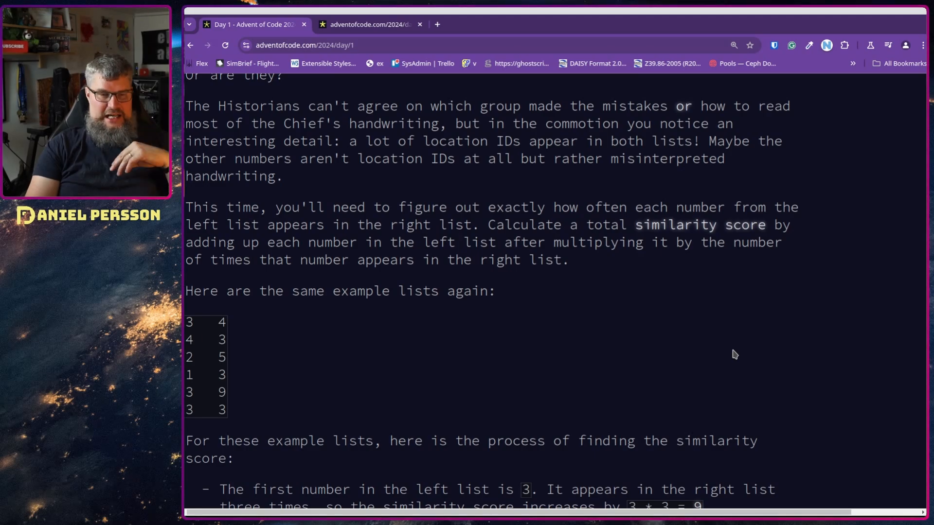
Step: Read the Part Two similarity score example totalling 31 in the browser
{"action": "scroll", "scroll_direction": "down", "scroll_amount": 3}
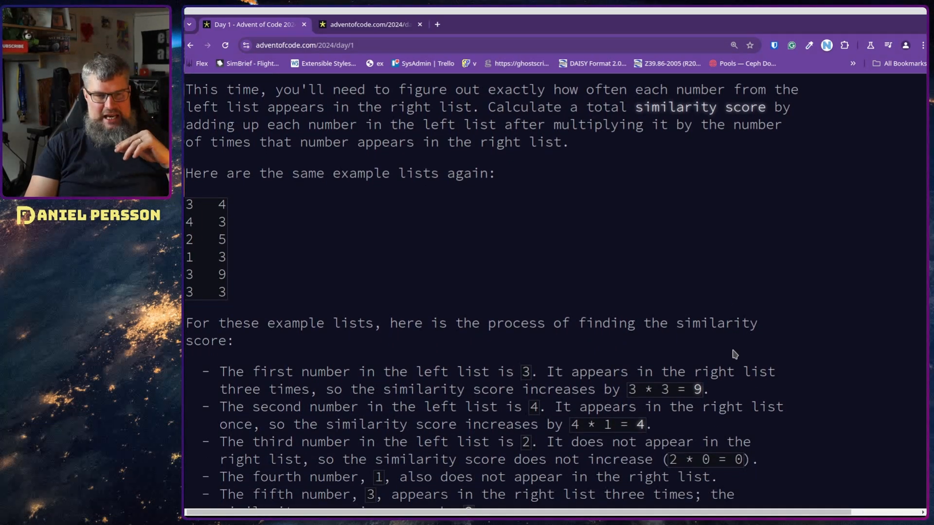
{"action": "scroll", "scroll_direction": "down", "scroll_amount": 3}
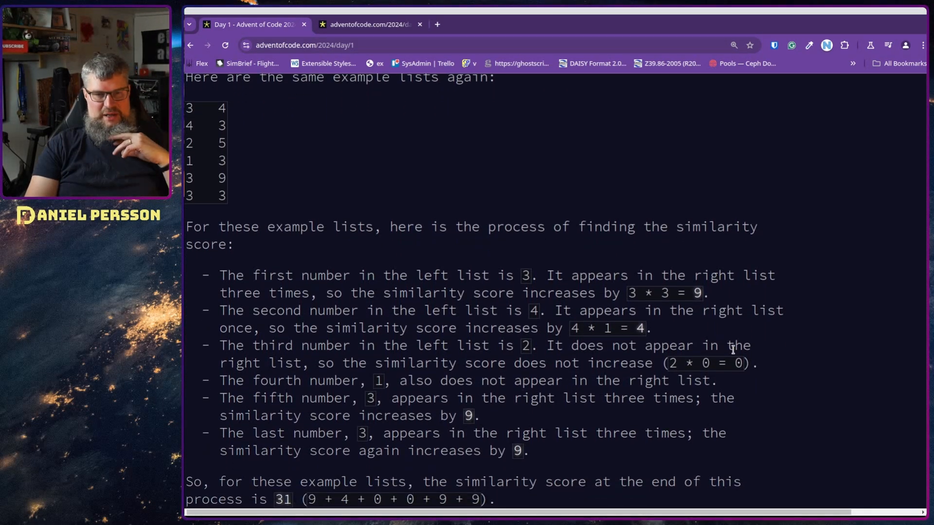
{"action": "scroll", "scroll_direction": "down", "scroll_amount": 3}
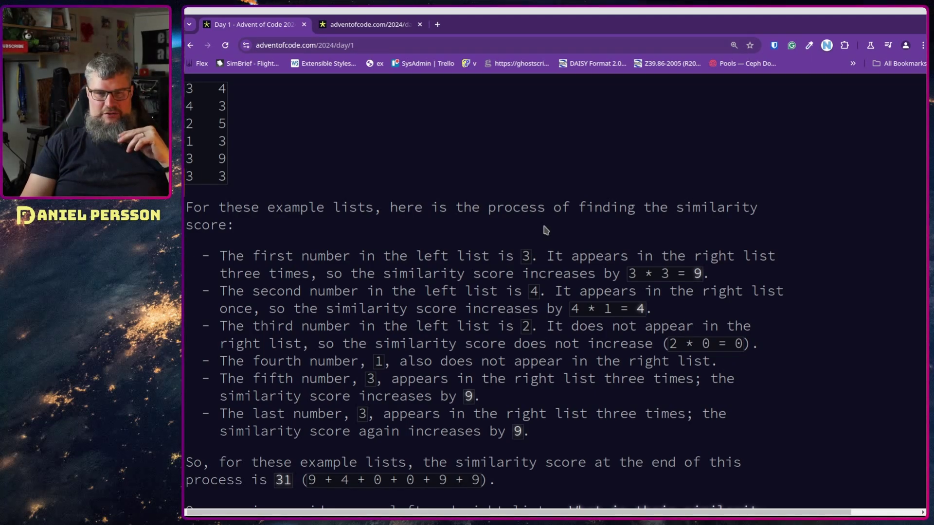
{"action": "mouse_move", "coordinate": [460, 239]}
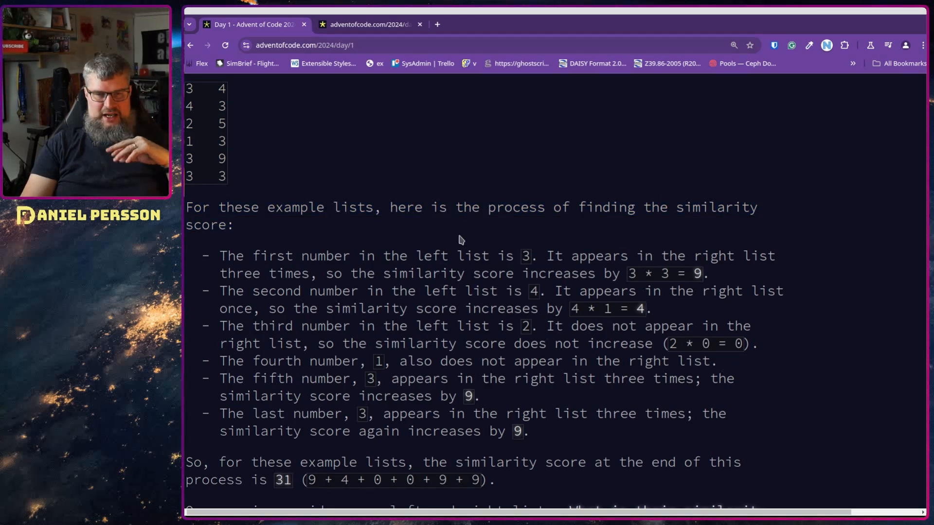
{"action": "scroll", "scroll_direction": "down", "scroll_amount": 3}
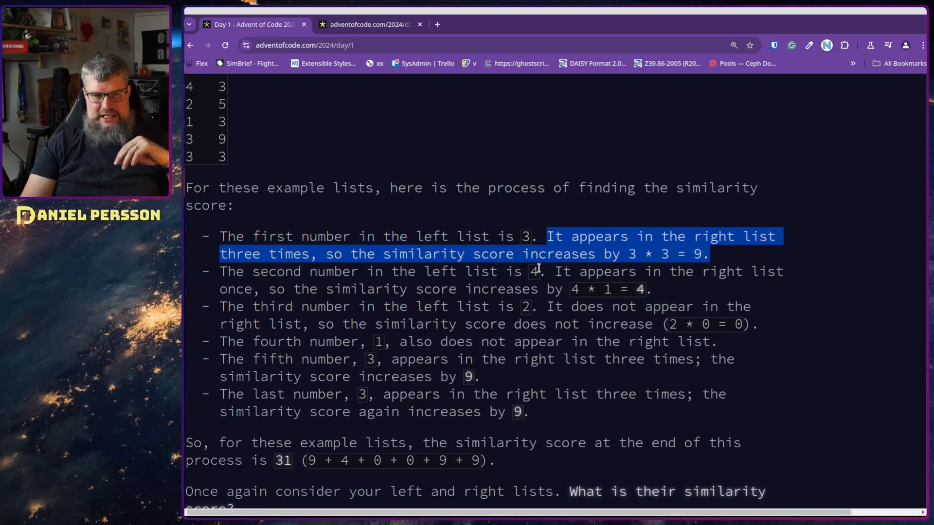
{"action": "mouse_move", "coordinate": [603, 249]}
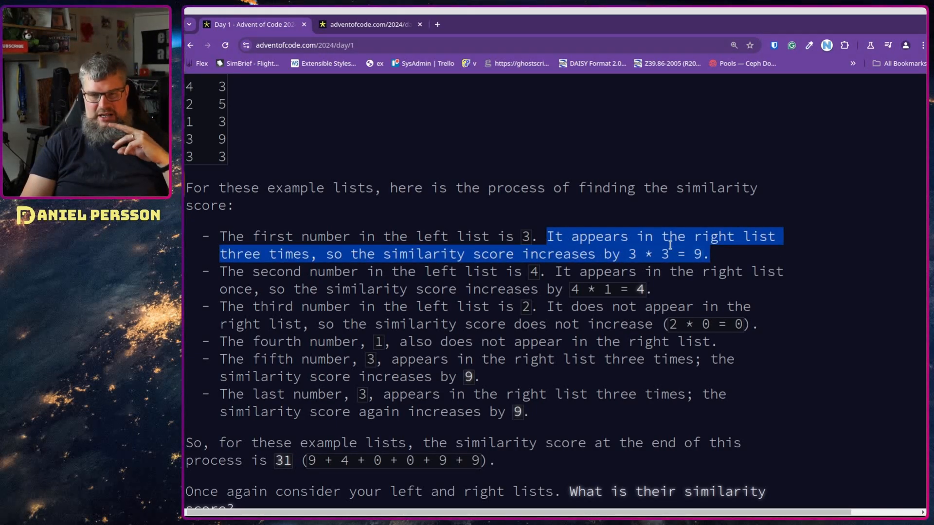
{"action": "left_click", "coordinate": [715, 254]}
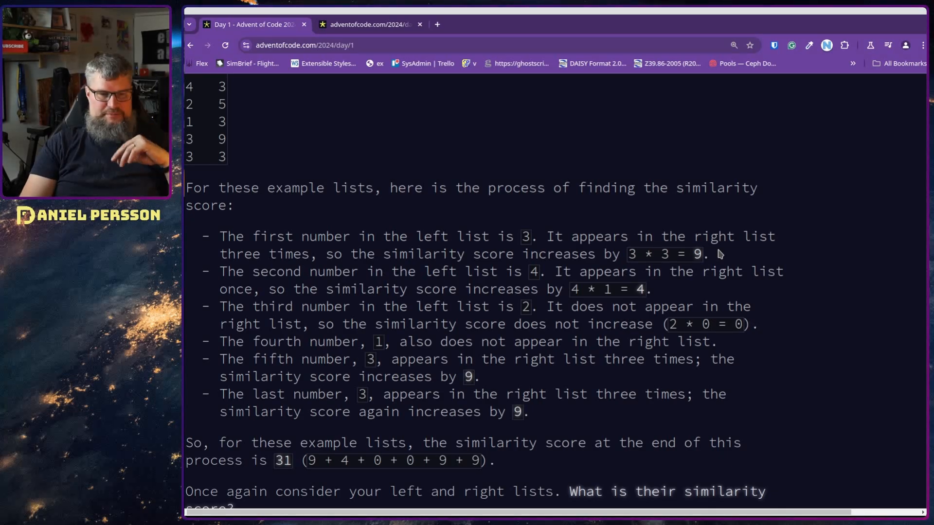
{"action": "scroll", "scroll_direction": "down", "scroll_amount": 3}
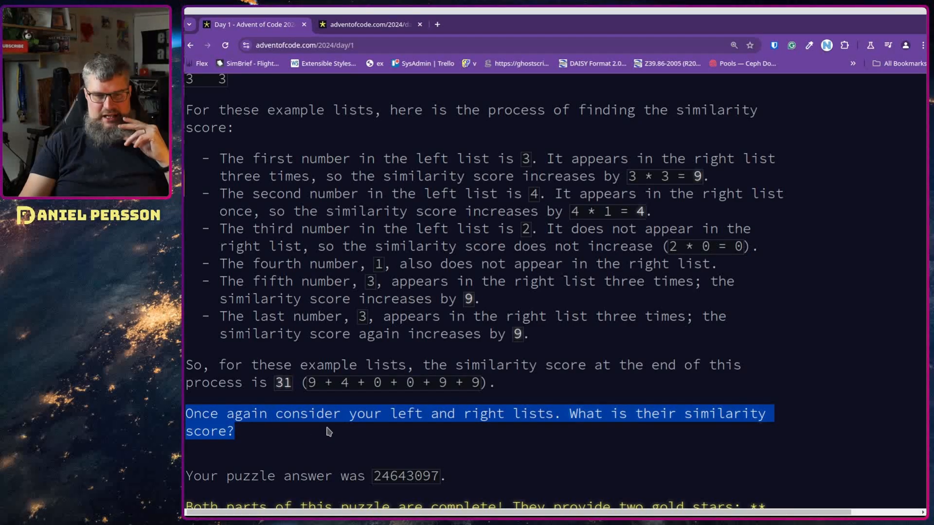
{"action": "scroll", "scroll_direction": "up", "scroll_amount": 3}
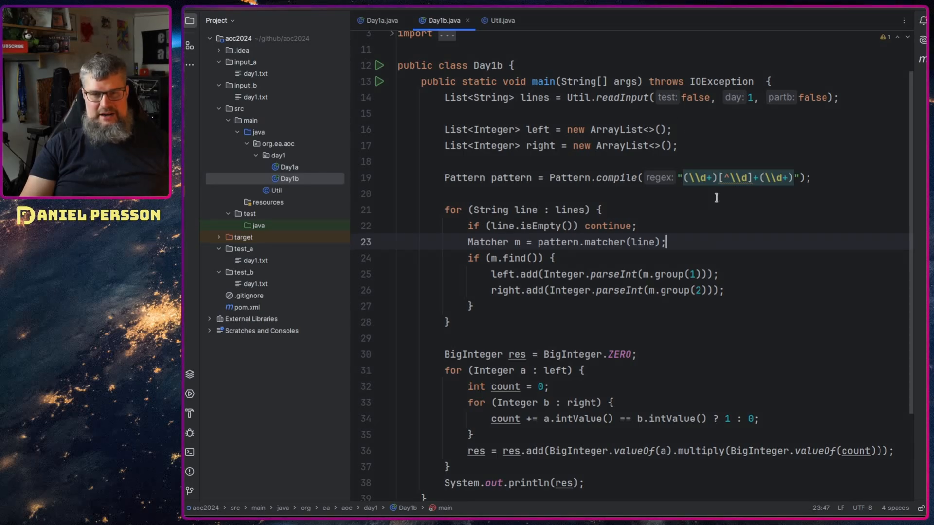
Step: Change Day1b's readInput test argument from false to true to use the example input
{"action": "double_click", "coordinate": [693, 98]}
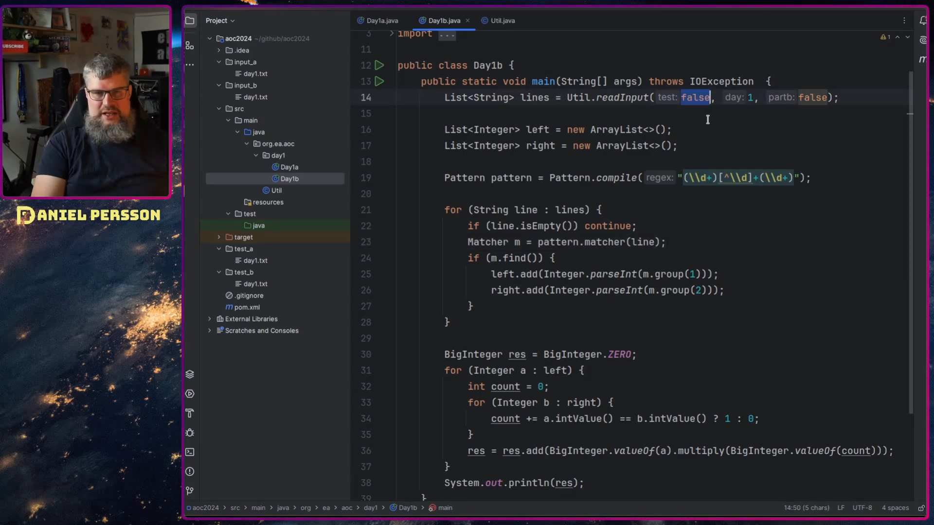
{"action": "type", "text": "true"}
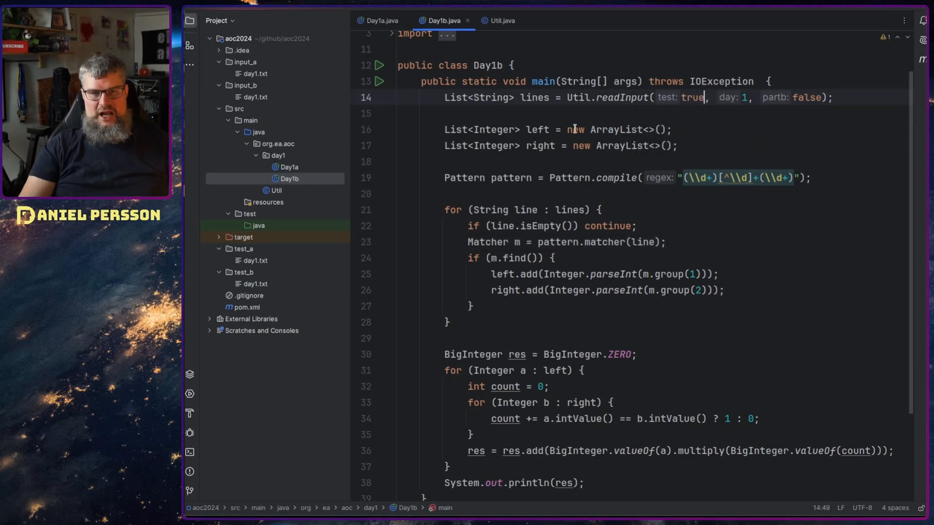
{"action": "double_click", "coordinate": [533, 98]}
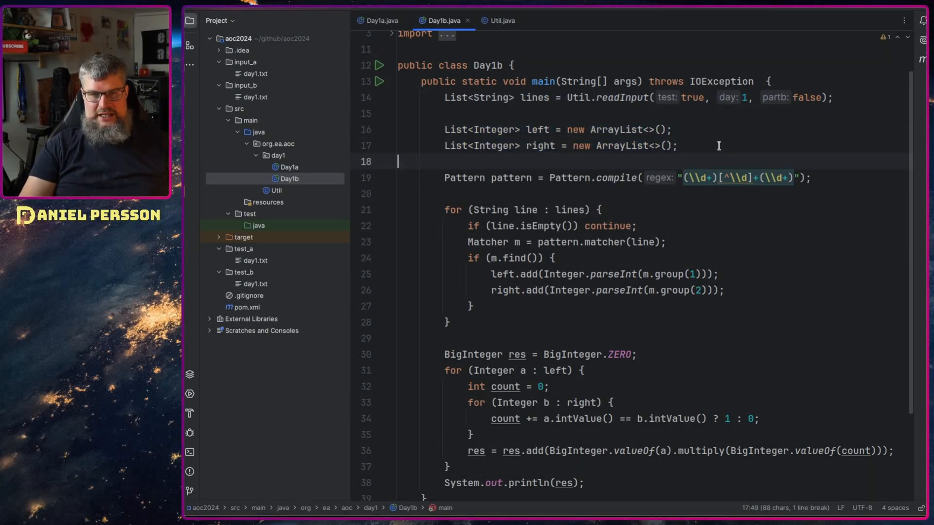
{"action": "left_click", "coordinate": [532, 370]}
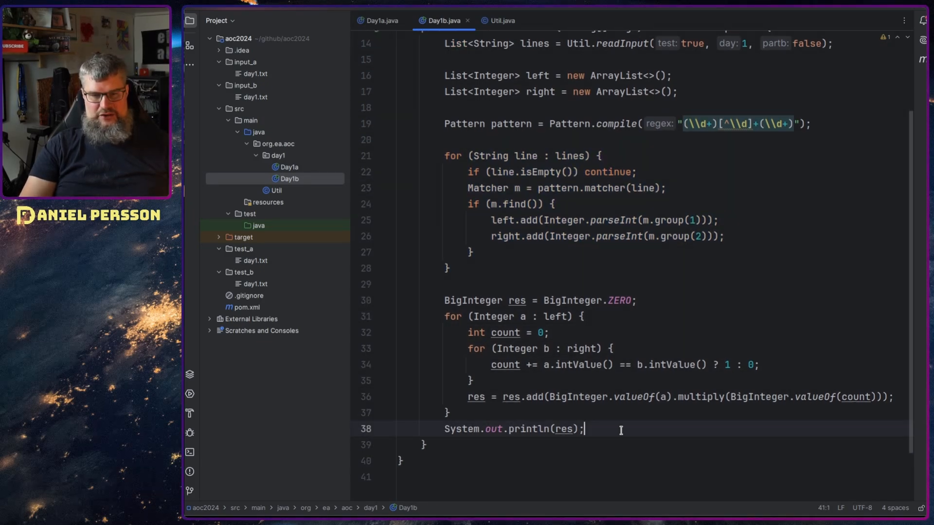
{"action": "left_click", "coordinate": [530, 316]}
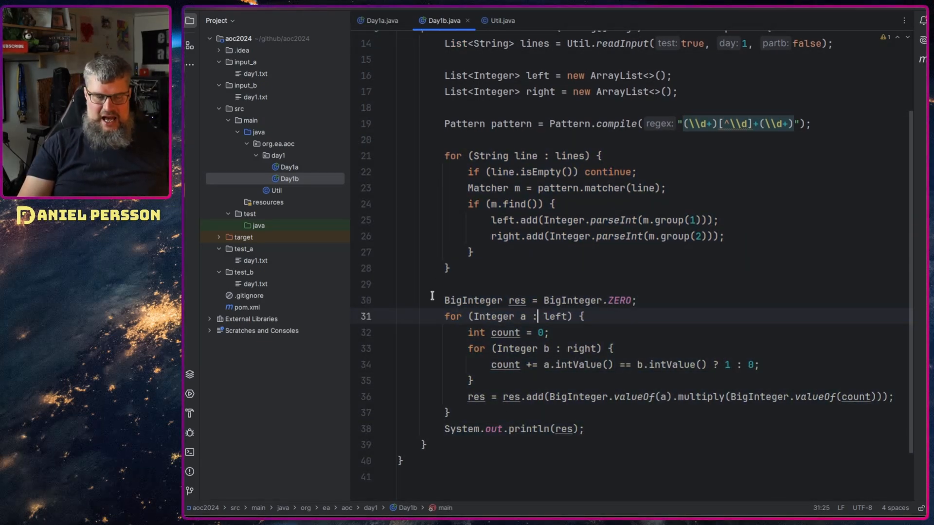
Step: Review Day1b's running-total line multiplying each value by valueOf(count)
{"action": "left_click", "coordinate": [709, 300]}
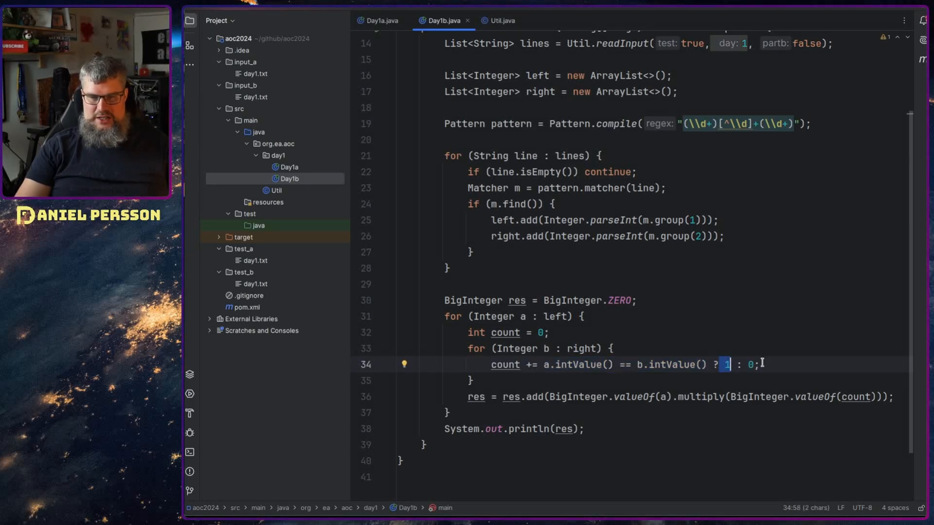
{"action": "left_click", "coordinate": [575, 397]}
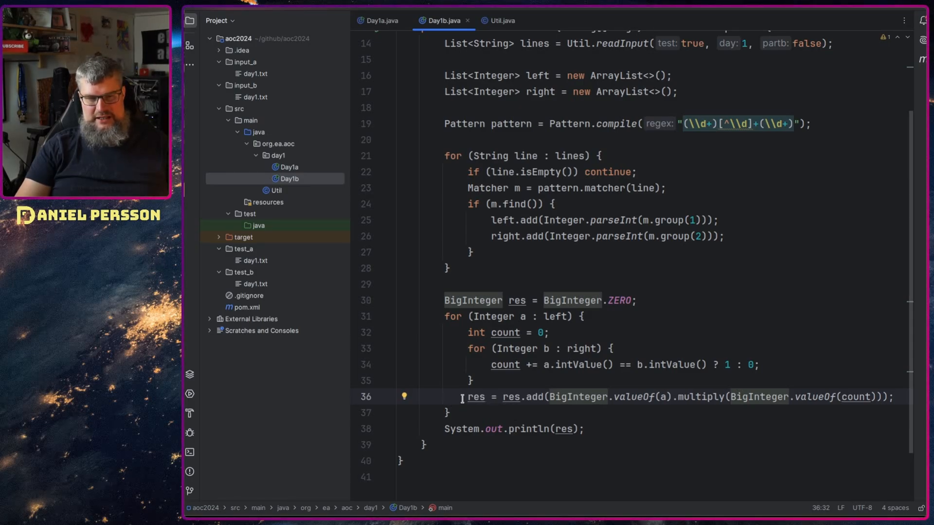
{"action": "double_click", "coordinate": [511, 397]}
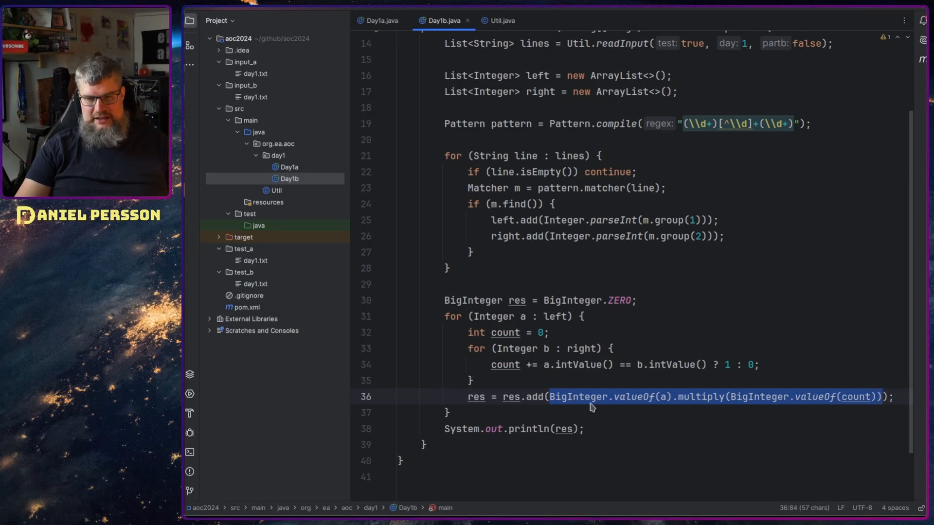
{"action": "left_click", "coordinate": [662, 397]}
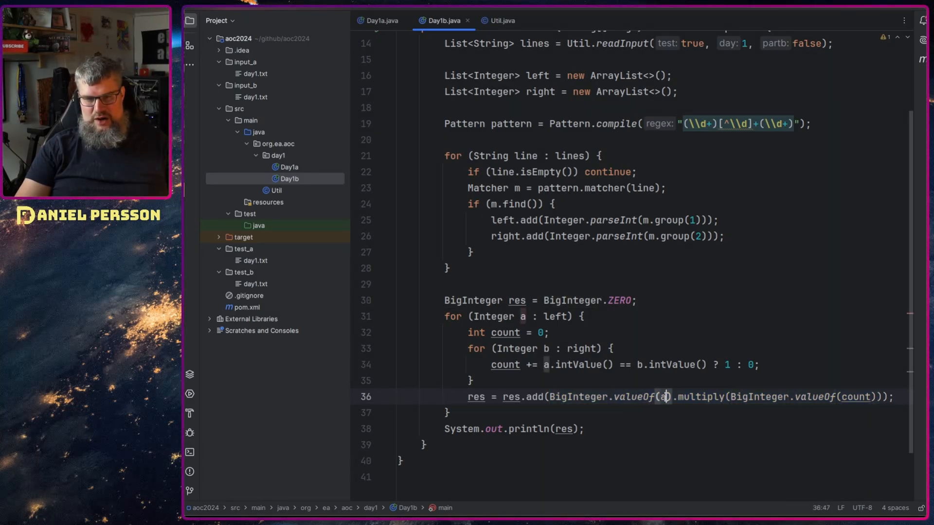
{"action": "double_click", "coordinate": [815, 397]}
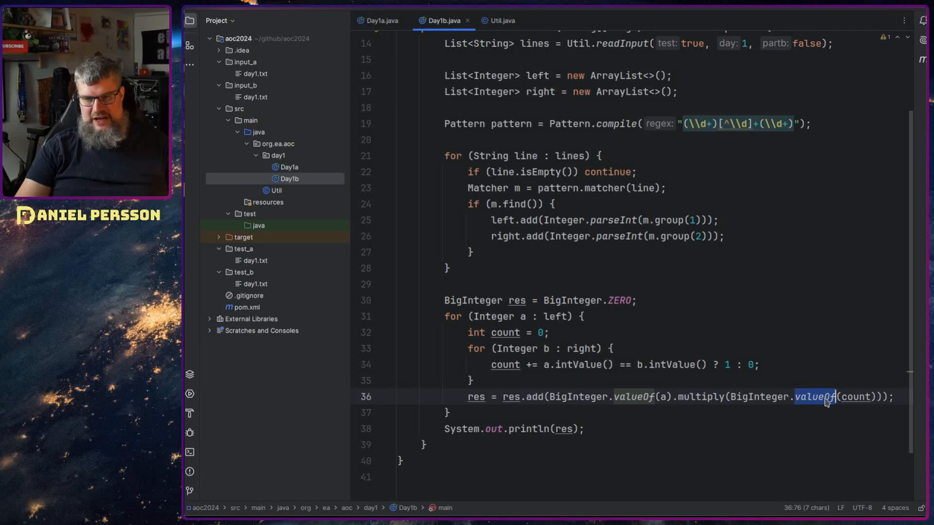
{"action": "double_click", "coordinate": [856, 396]}
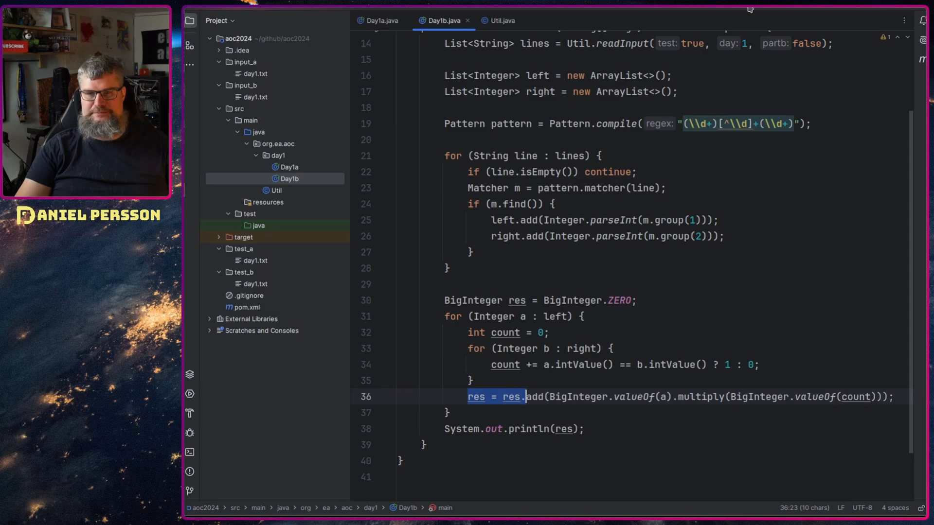
Step: Run Day1b on the example input, printing similarity score 31
{"action": "left_click", "coordinate": [190, 432]}
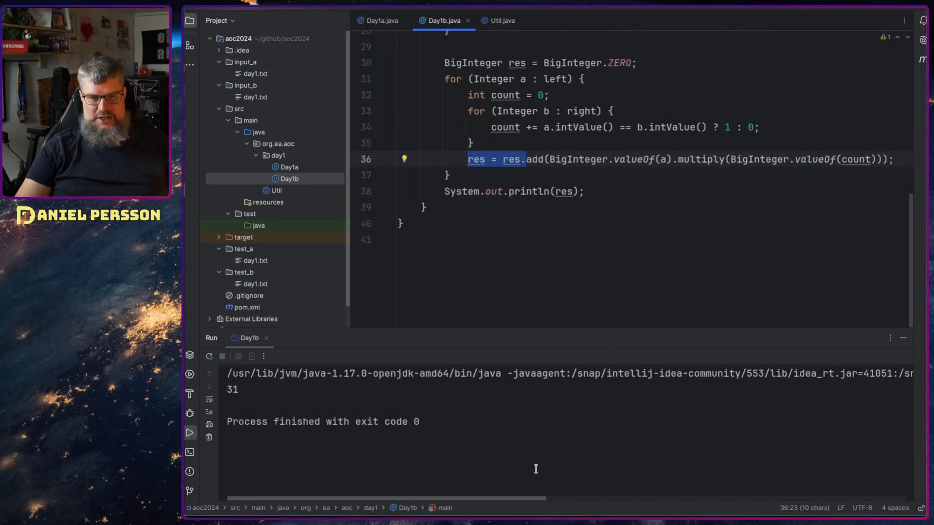
{"action": "mouse_move", "coordinate": [541, 463]}
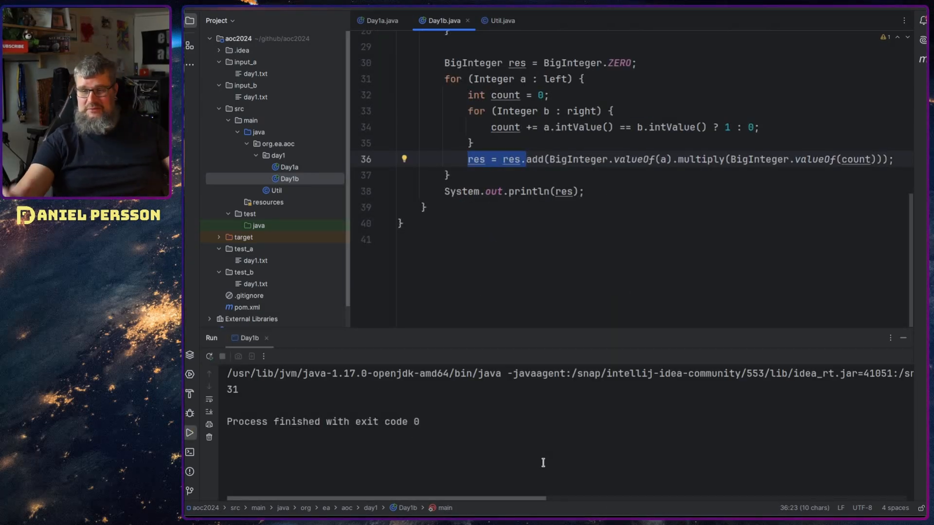